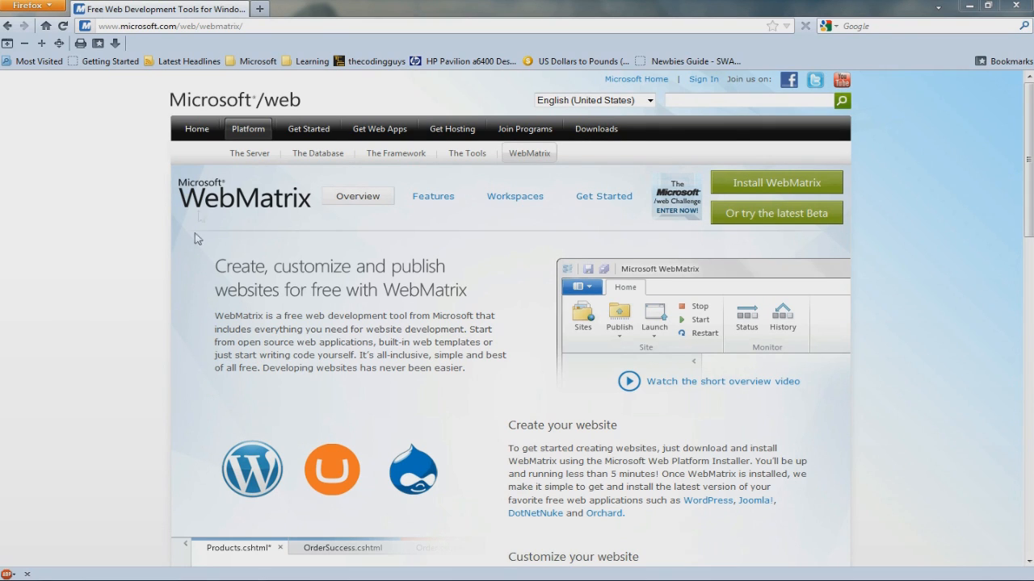
{"action": "mouse_move", "coordinate": [426, 230]}
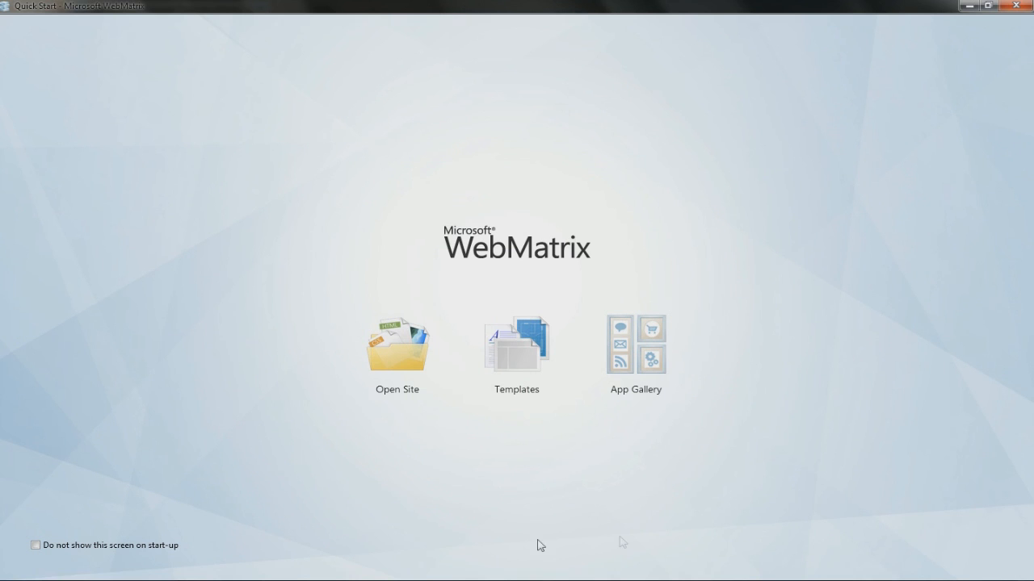
- Pick razorC.net from the App Gallery's CMS category and proceed to its license page
{"action": "left_click", "coordinate": [635, 346]}
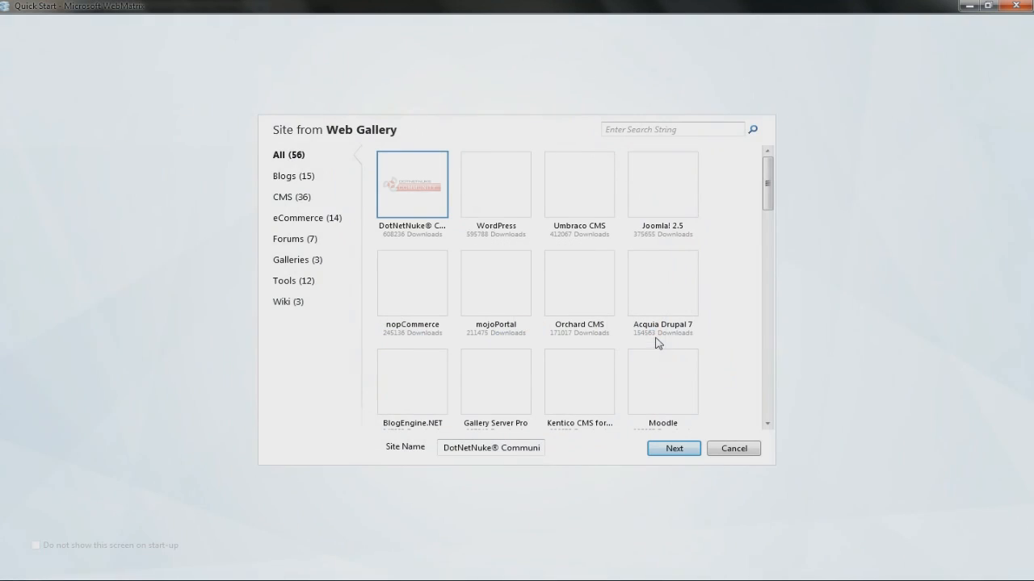
{"action": "left_click", "coordinate": [291, 196]}
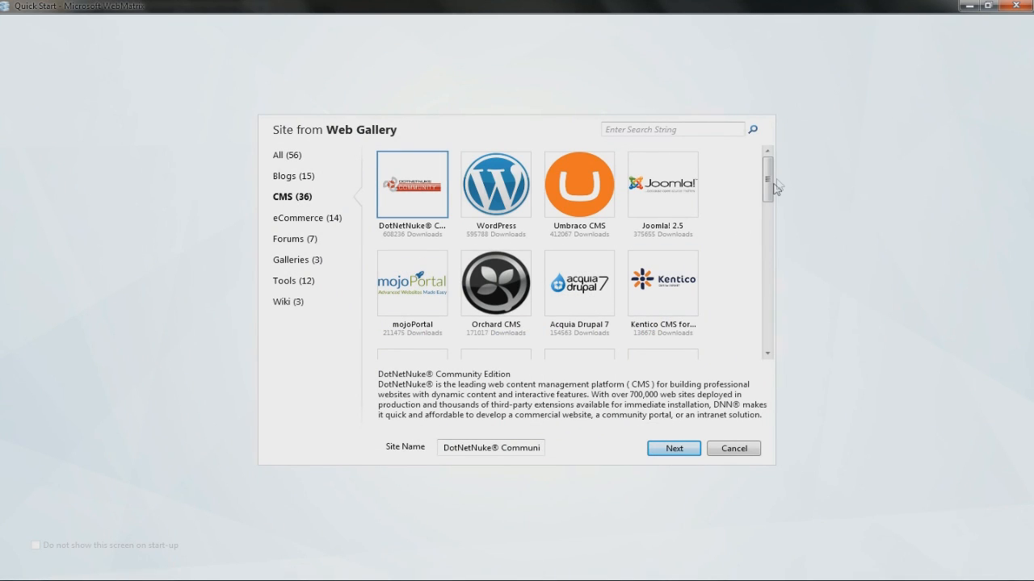
{"action": "scroll", "scroll_direction": "down", "scroll_amount": 3}
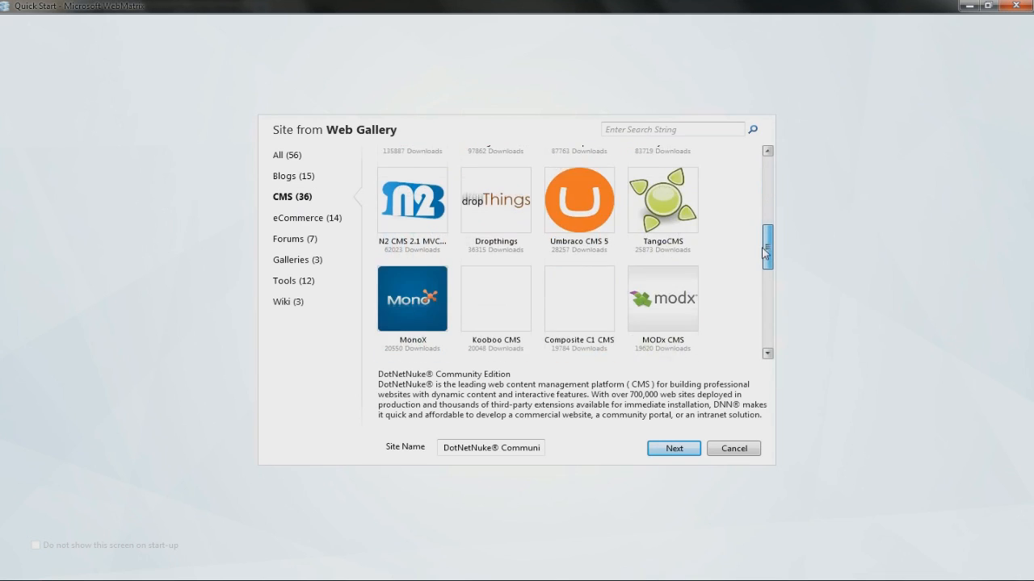
{"action": "scroll", "scroll_direction": "down", "scroll_amount": 3}
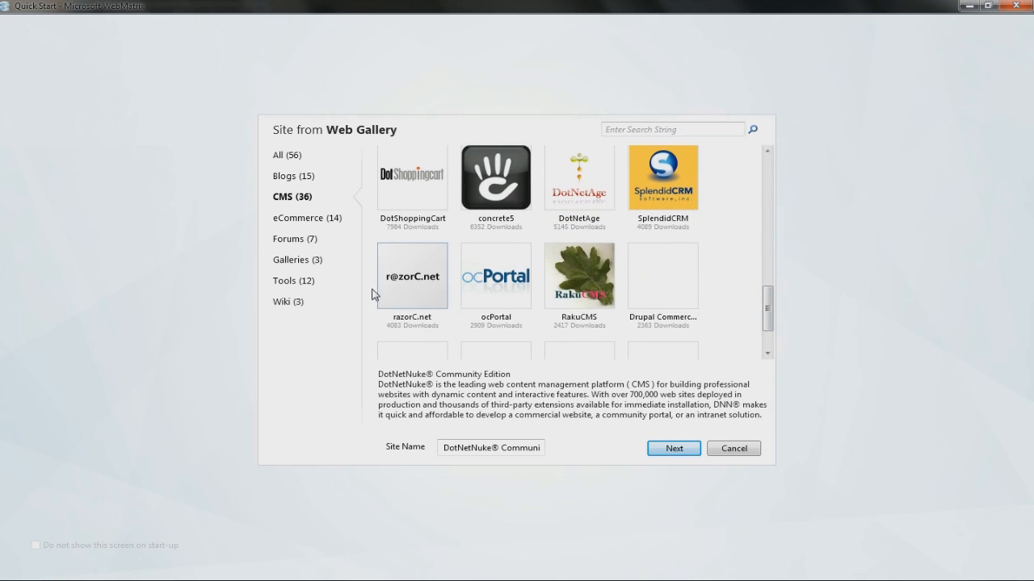
{"action": "left_click", "coordinate": [412, 275]}
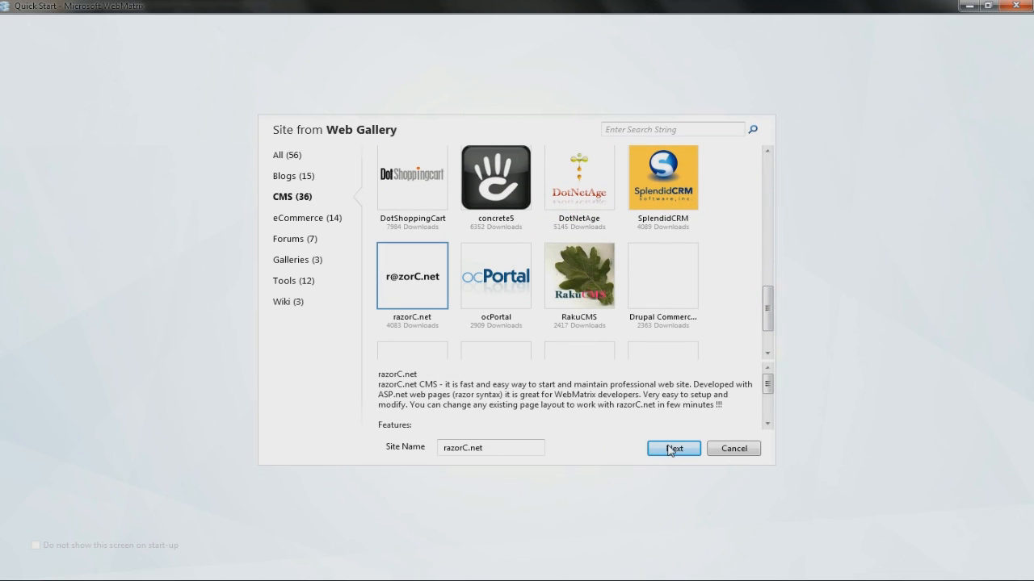
{"action": "left_click", "coordinate": [673, 449]}
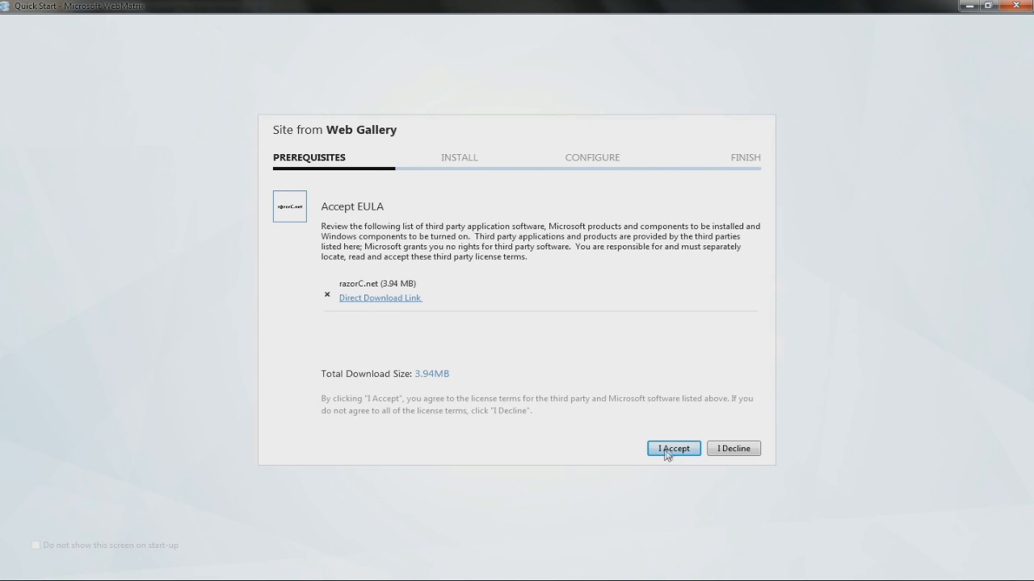
- Accept the razorC.net license terms to start the installation
{"action": "left_click", "coordinate": [673, 448]}
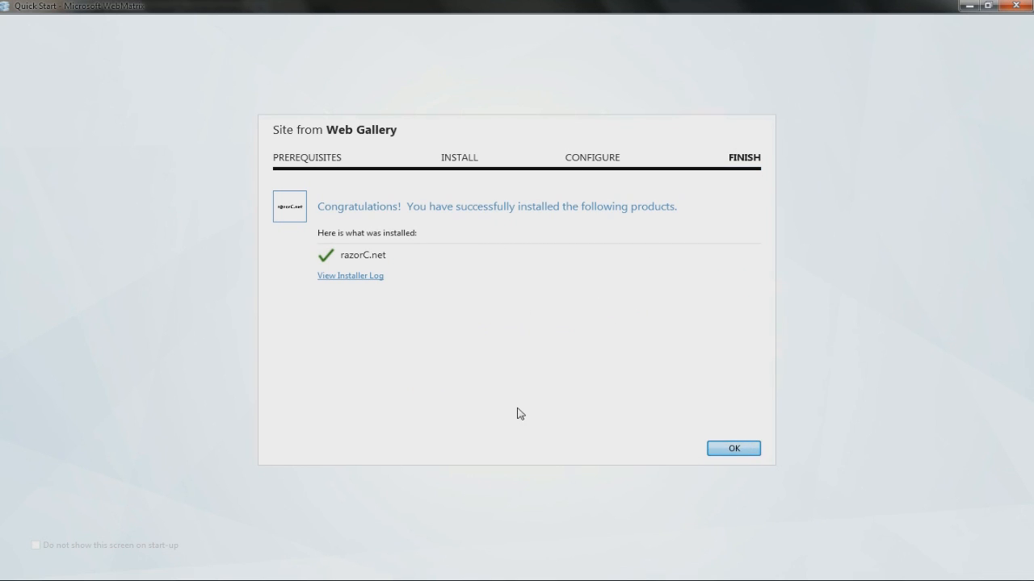
{"action": "mouse_move", "coordinate": [432, 323]}
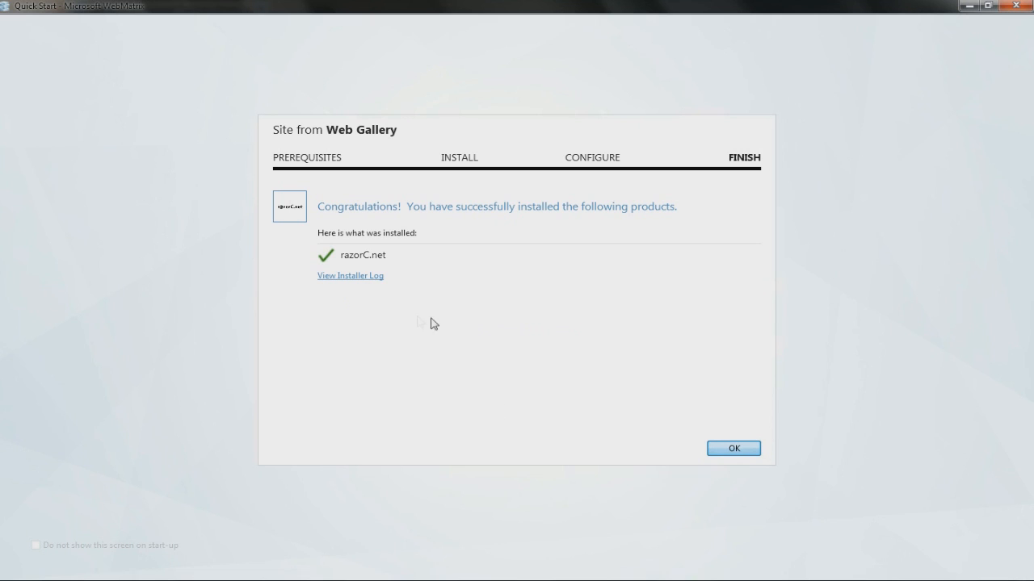
{"action": "mouse_move", "coordinate": [395, 337]}
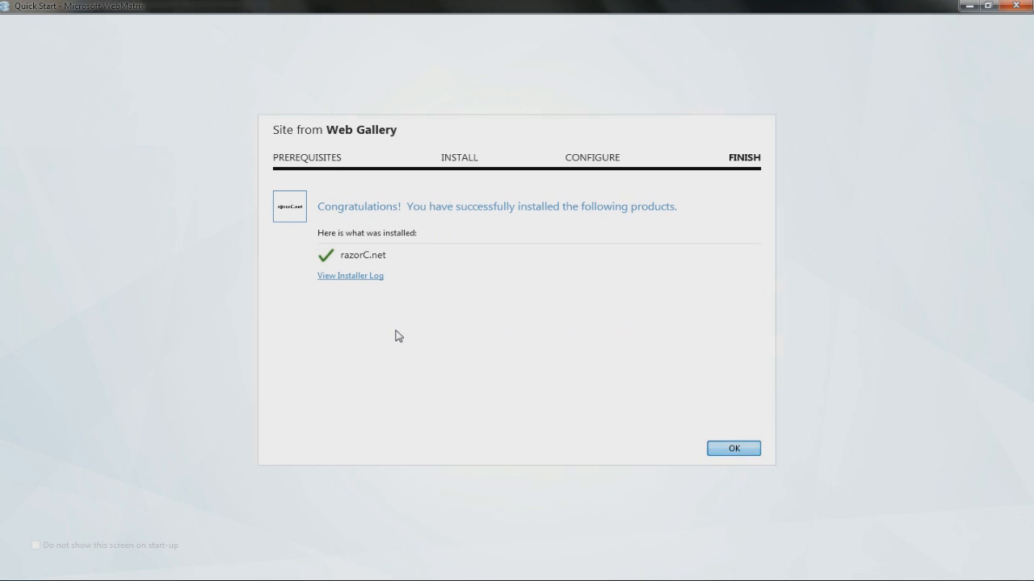
- Launch the razorC.net site's Default.cshtml in Firefox from the Files workspace
{"action": "left_click", "coordinate": [733, 448]}
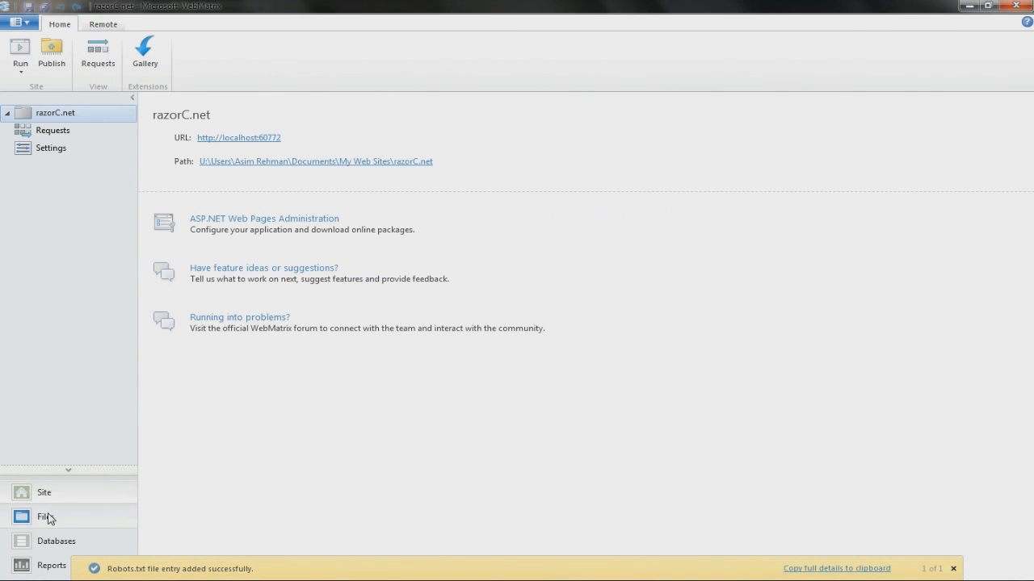
{"action": "left_click", "coordinate": [45, 517]}
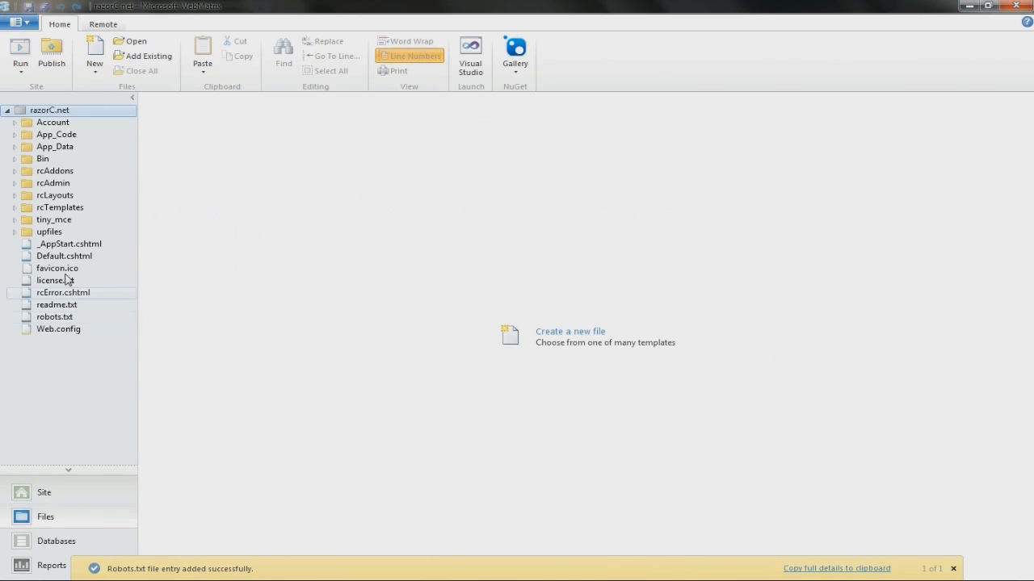
{"action": "right_click", "coordinate": [63, 256]}
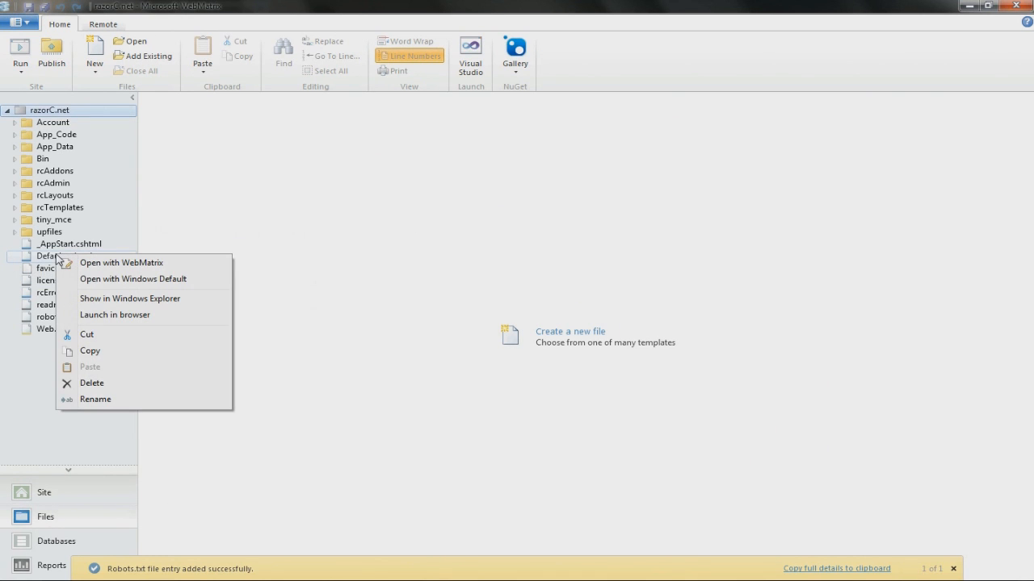
{"action": "mouse_move", "coordinate": [117, 325]}
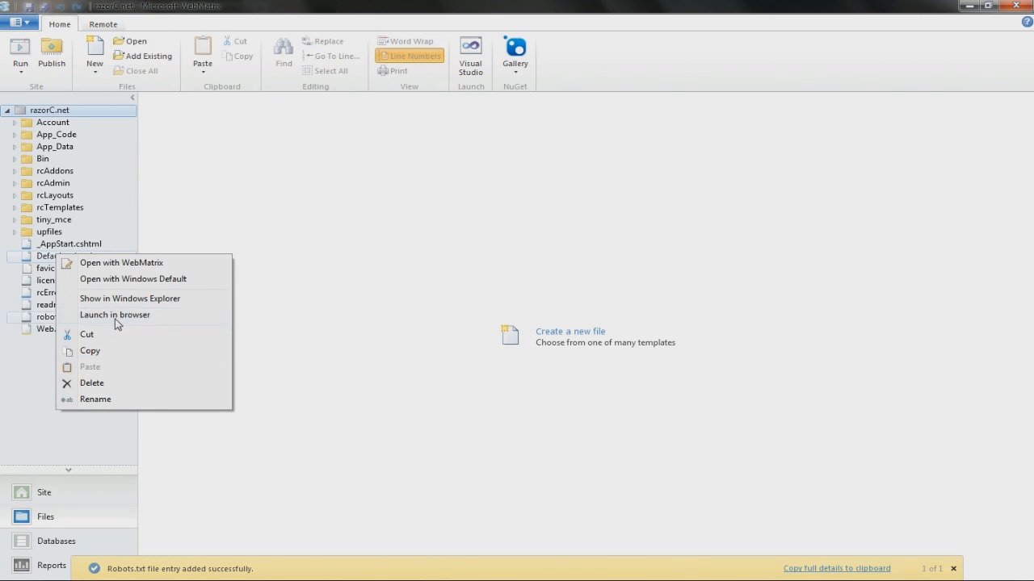
{"action": "left_click", "coordinate": [115, 315]}
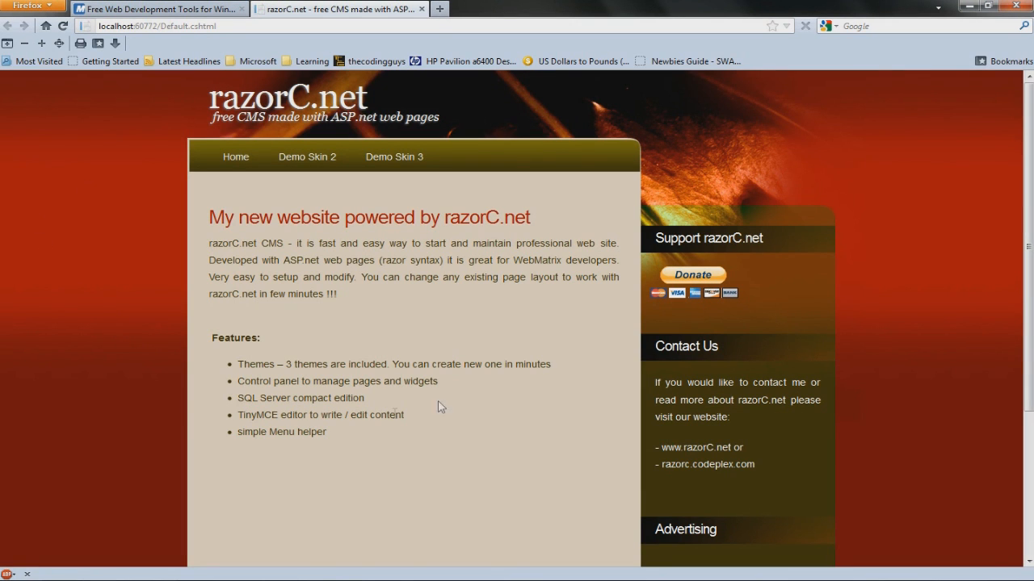
{"action": "mouse_move", "coordinate": [296, 342]}
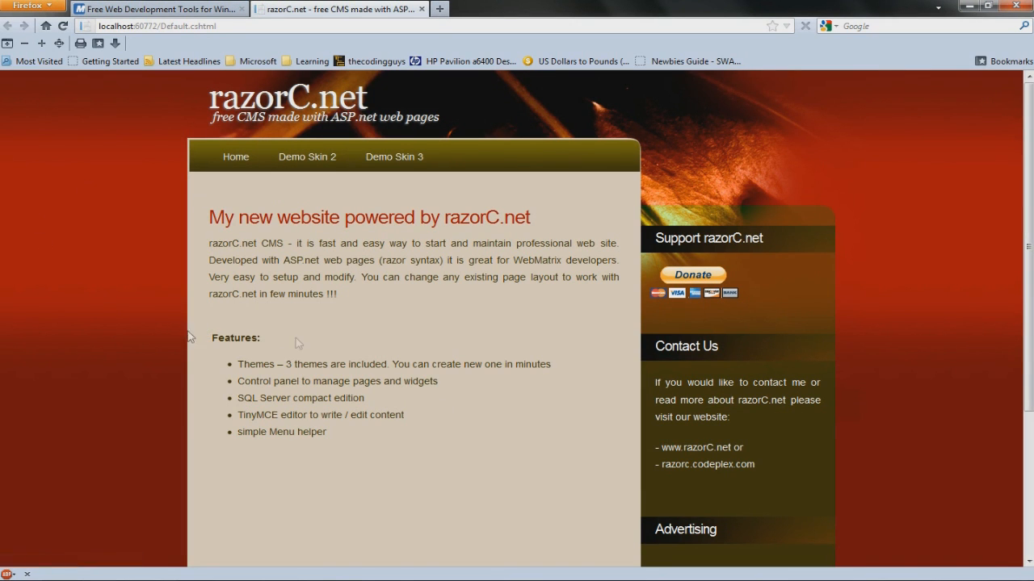